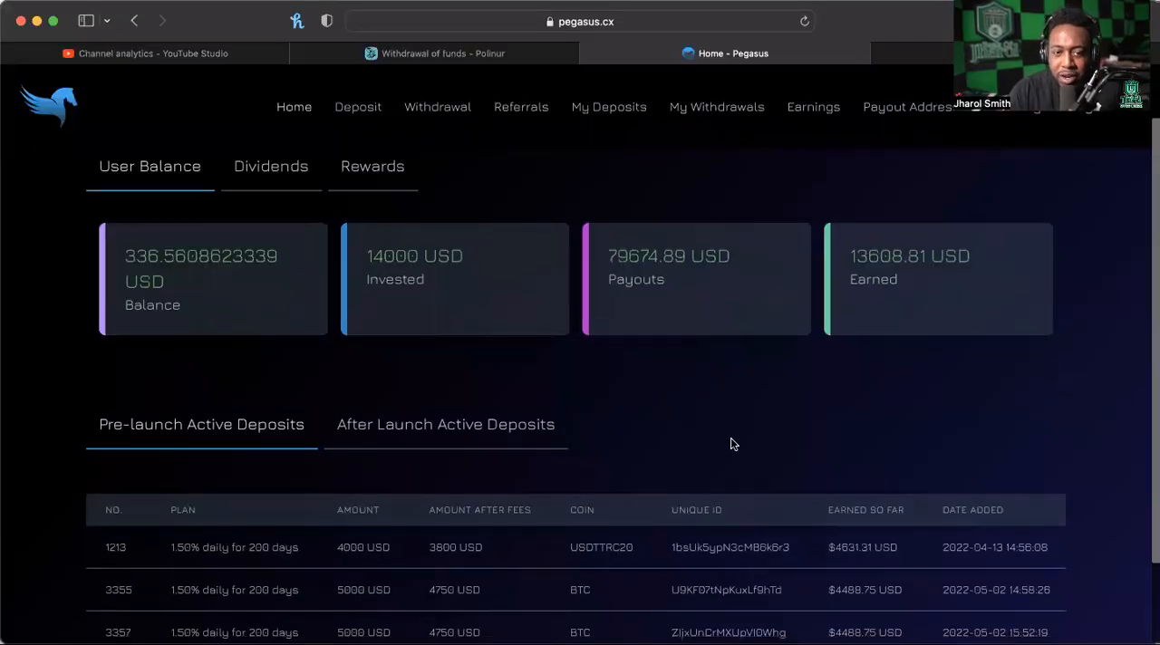
# Review the account balance and highlight the Earned total figure
pyautogui.scroll(3)
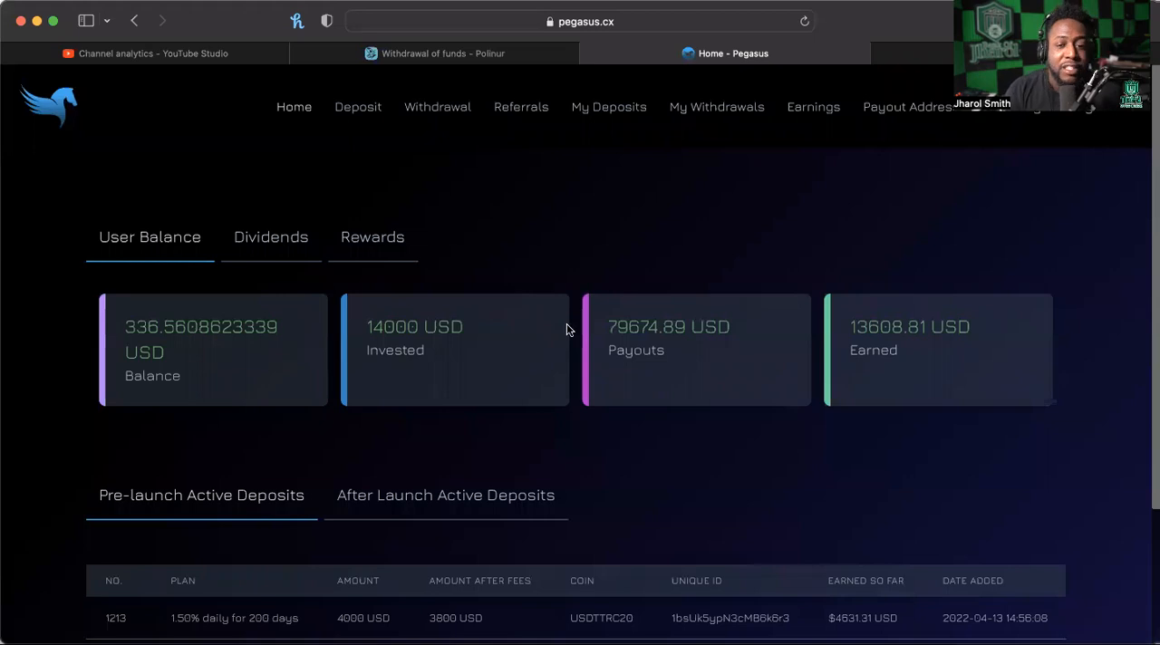
pyautogui.moveTo(752, 402)
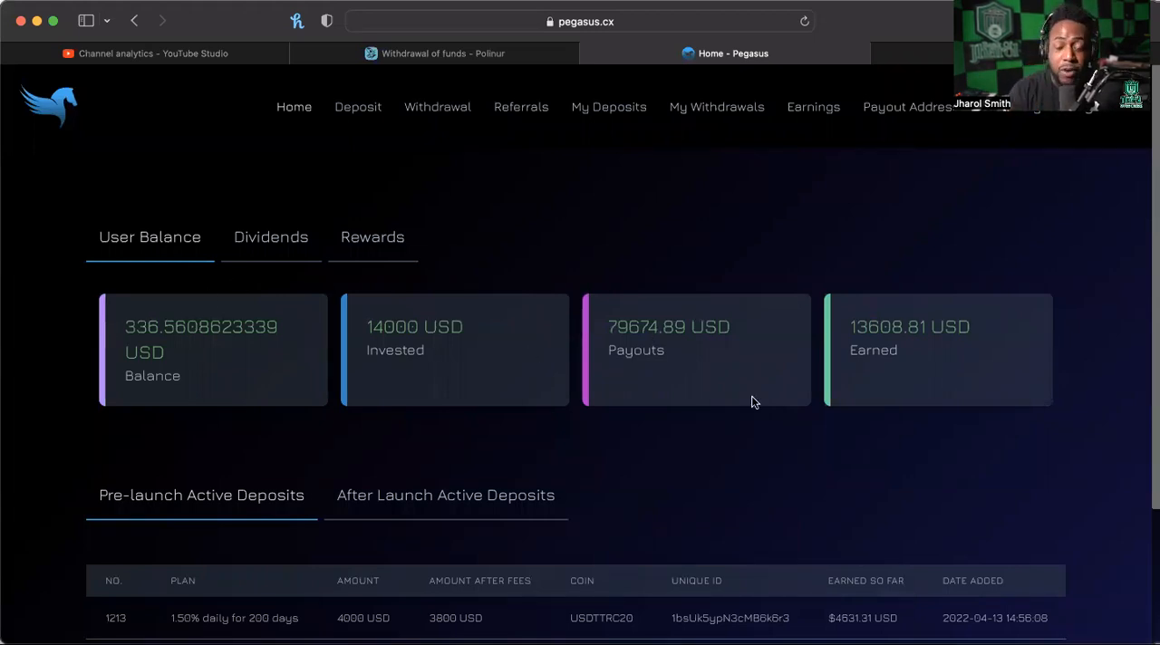
pyautogui.moveTo(649, 366)
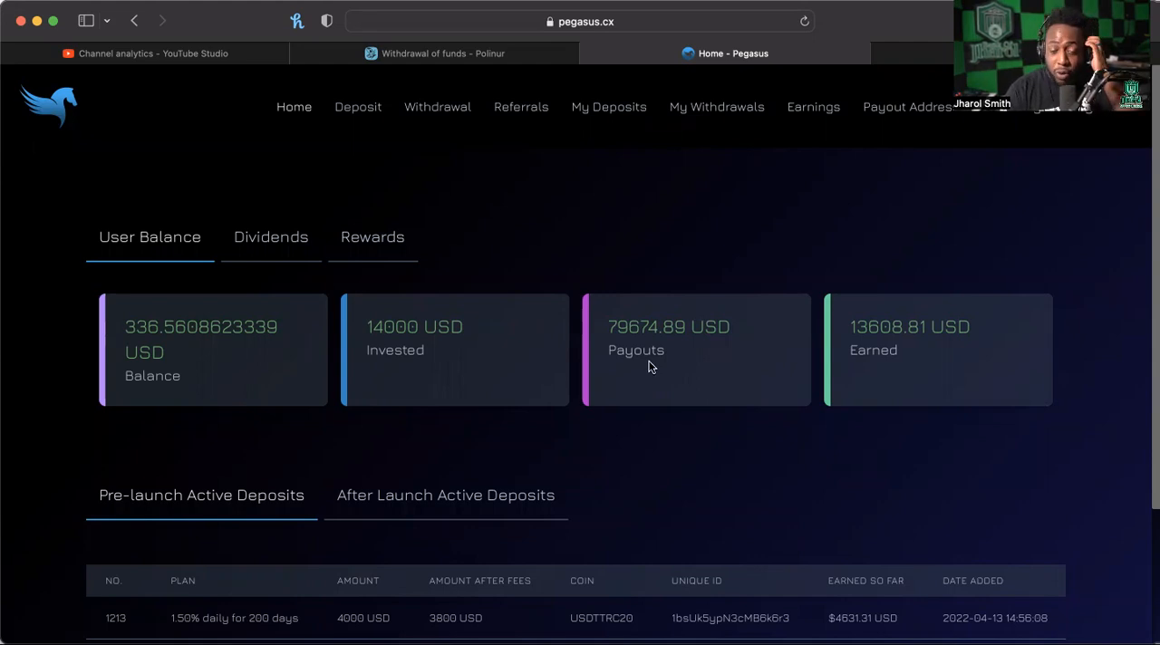
pyautogui.moveTo(380, 334)
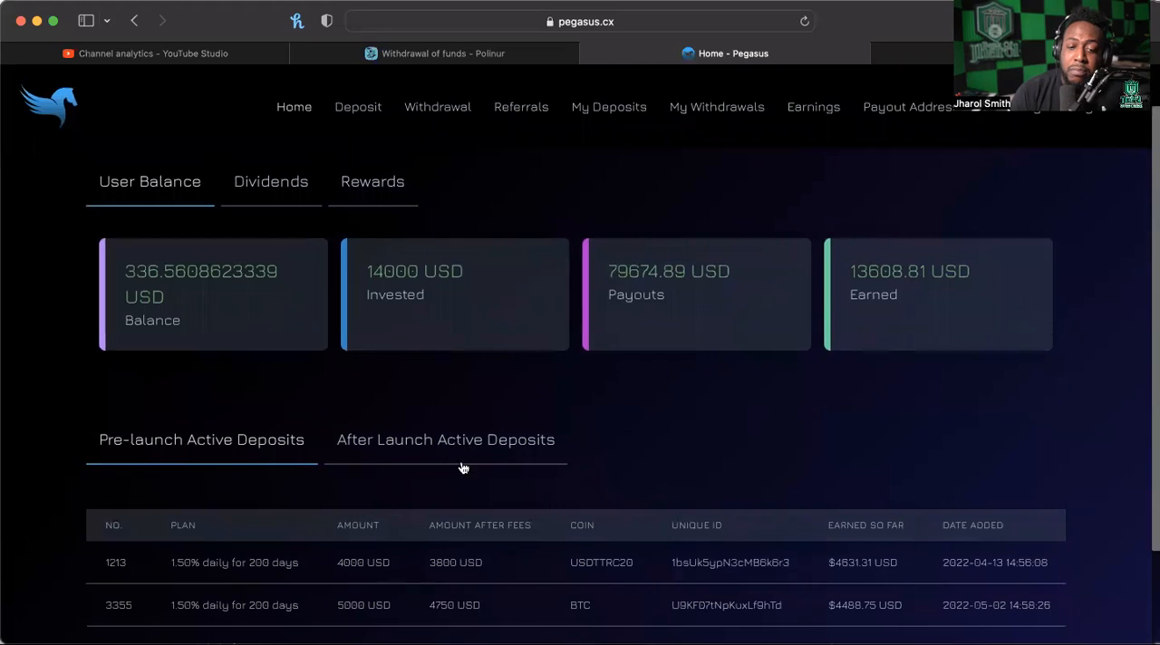
pyautogui.moveTo(417, 337)
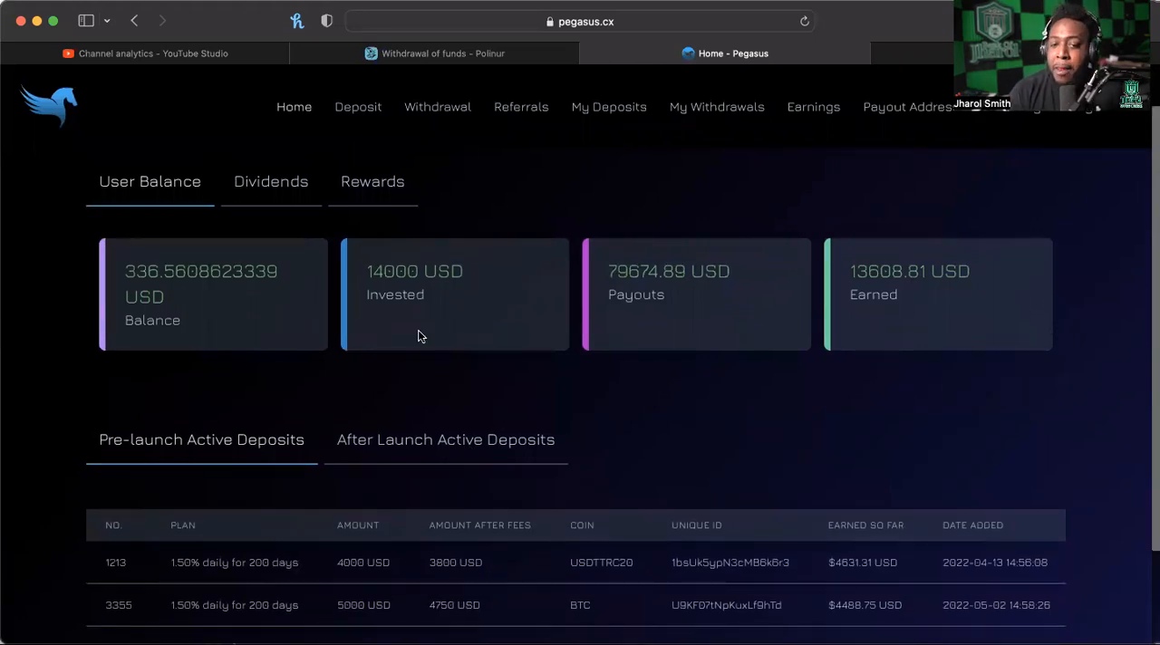
pyautogui.moveTo(612, 288)
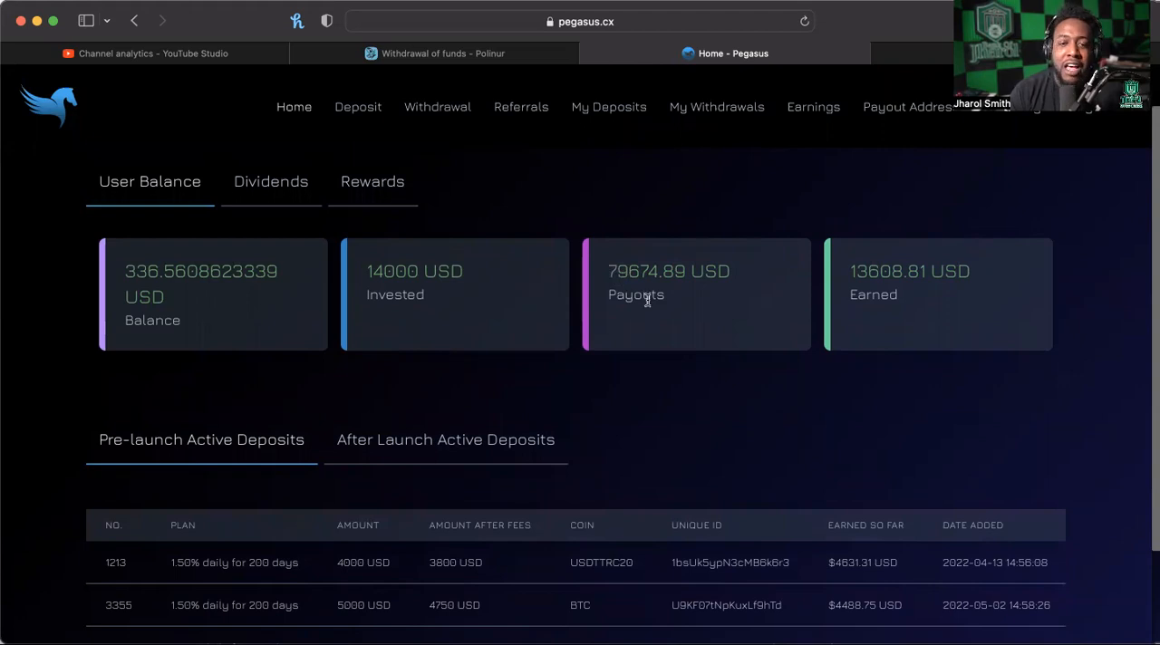
pyautogui.moveTo(599, 263)
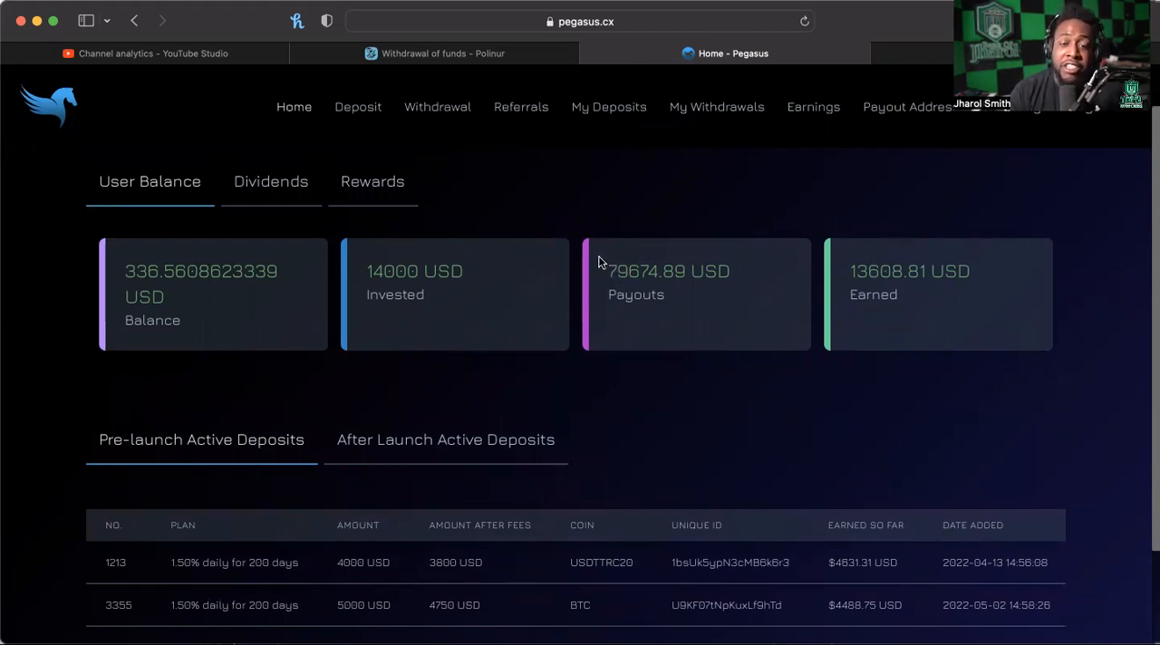
pyautogui.moveTo(843, 270)
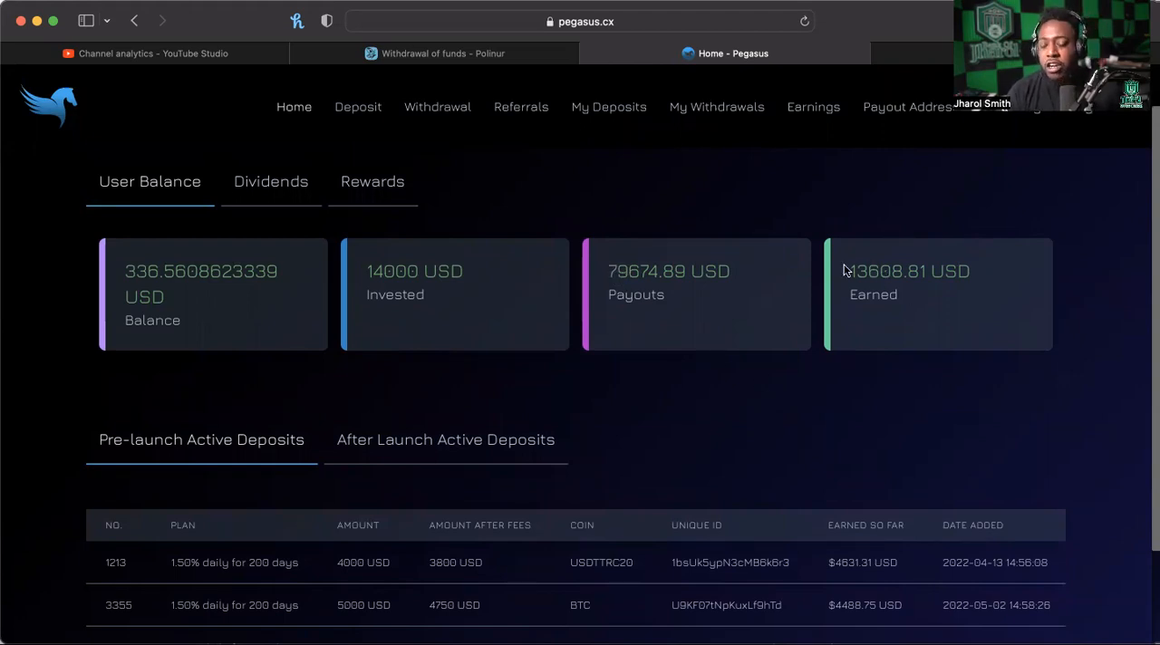
pyautogui.doubleClick(907, 272)
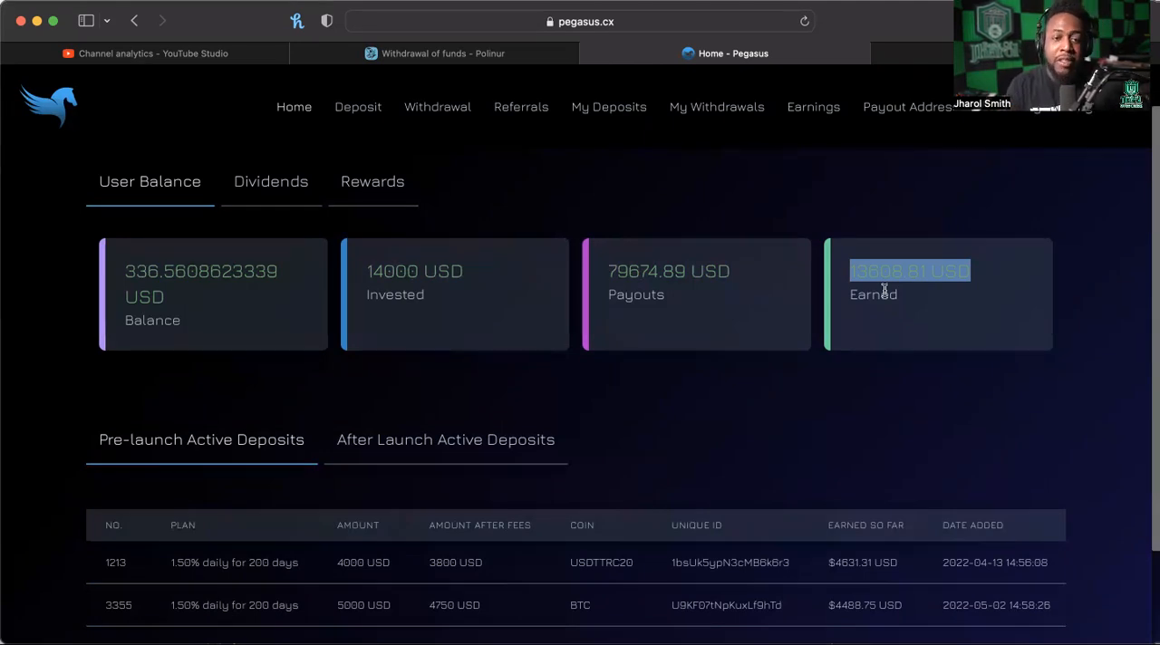
pyautogui.moveTo(435, 185)
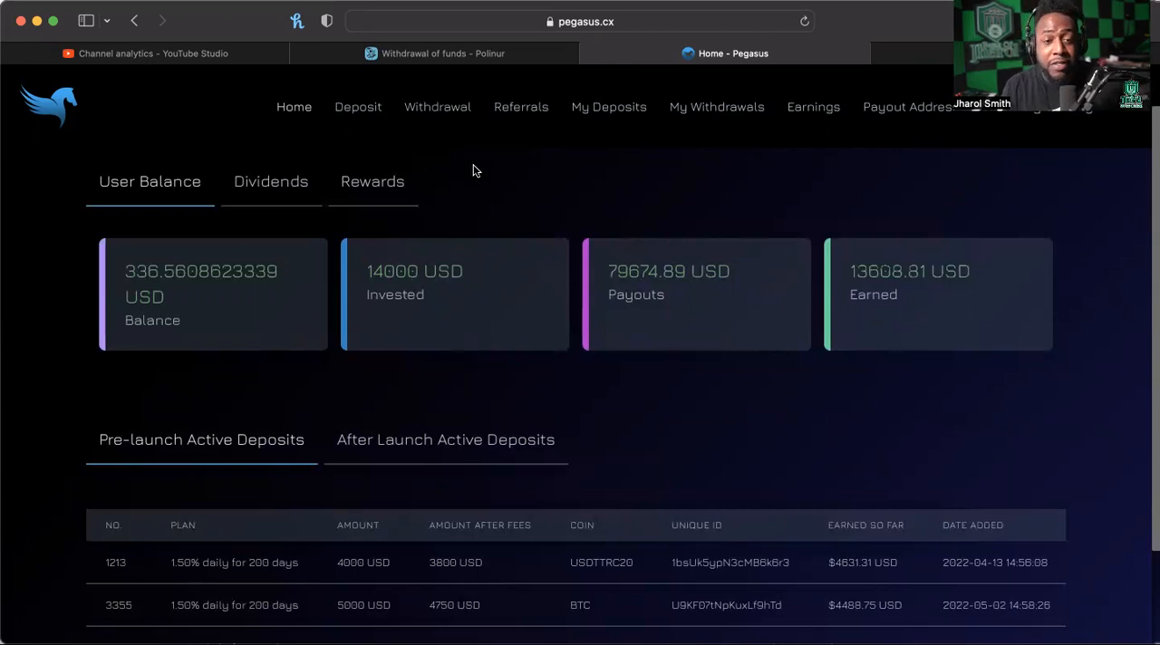
pyautogui.moveTo(378, 337)
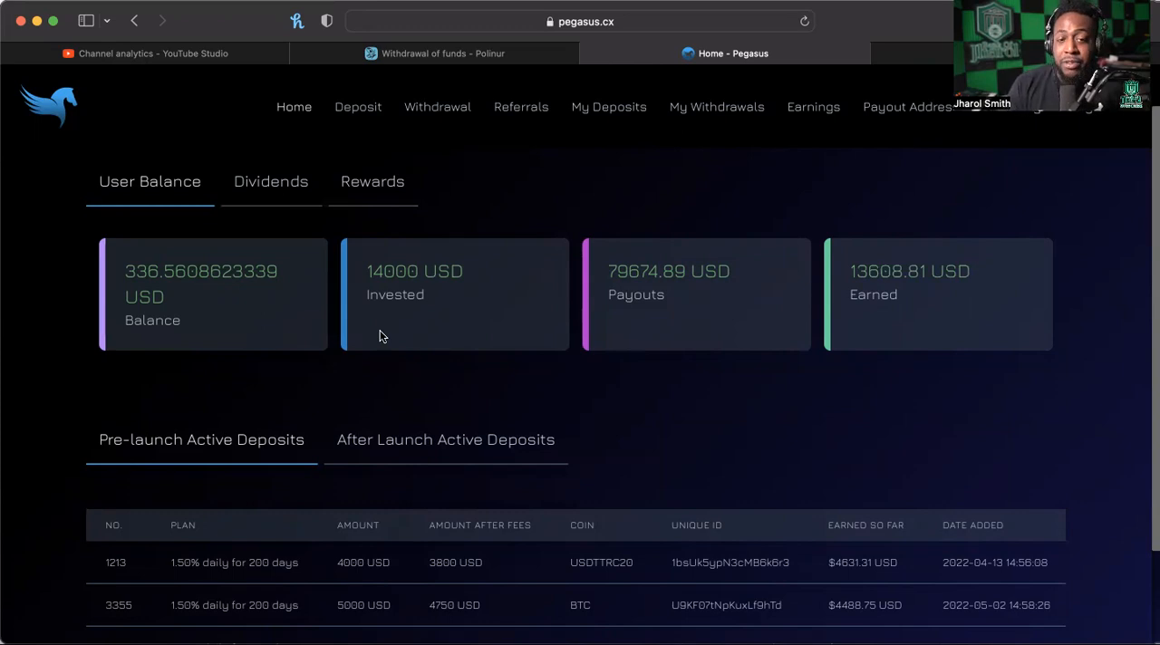
pyautogui.scroll(-3)
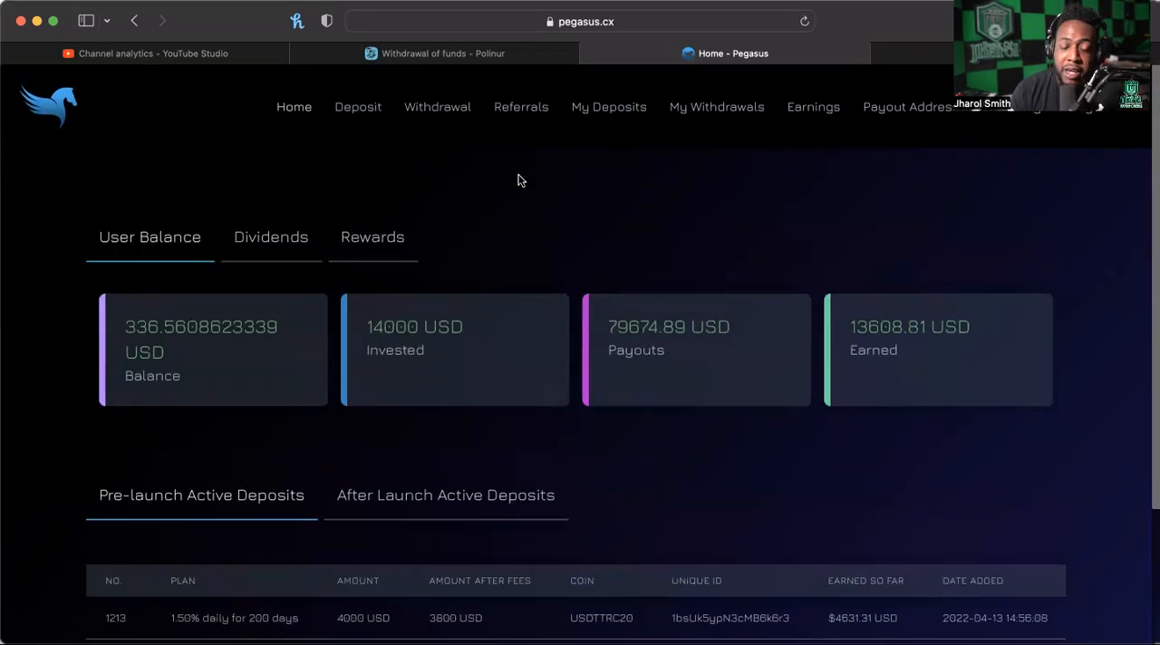
# Withdraw 336 USD to the Exodus address and submit, getting a success message with transaction ID
pyautogui.click(437, 107)
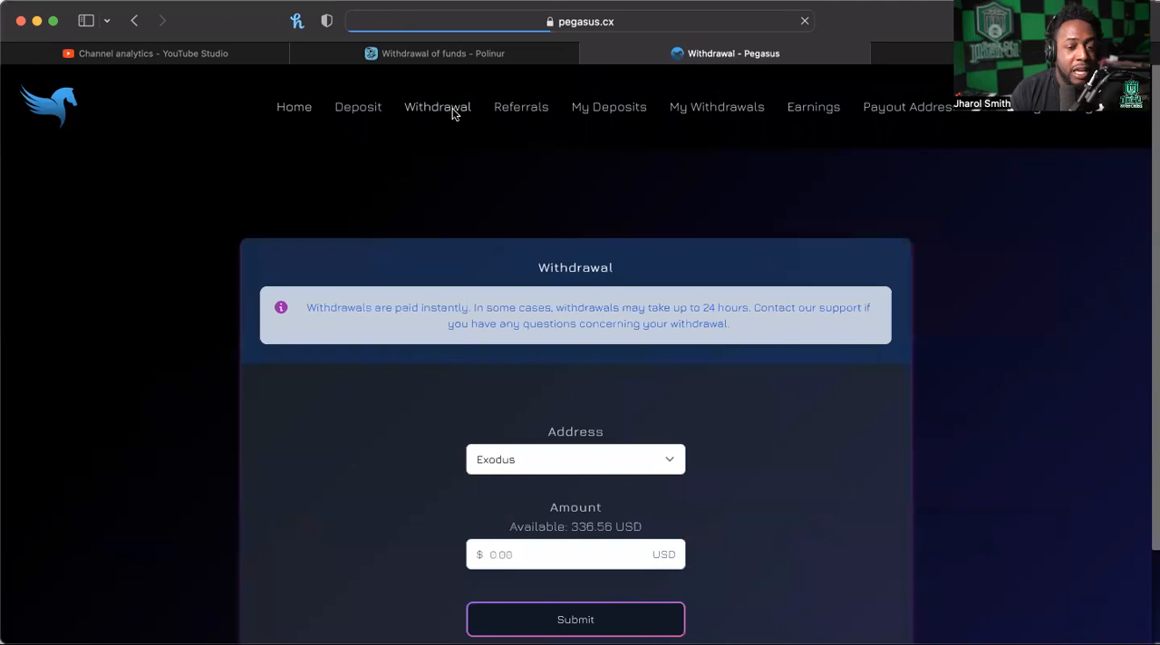
pyautogui.write('336')
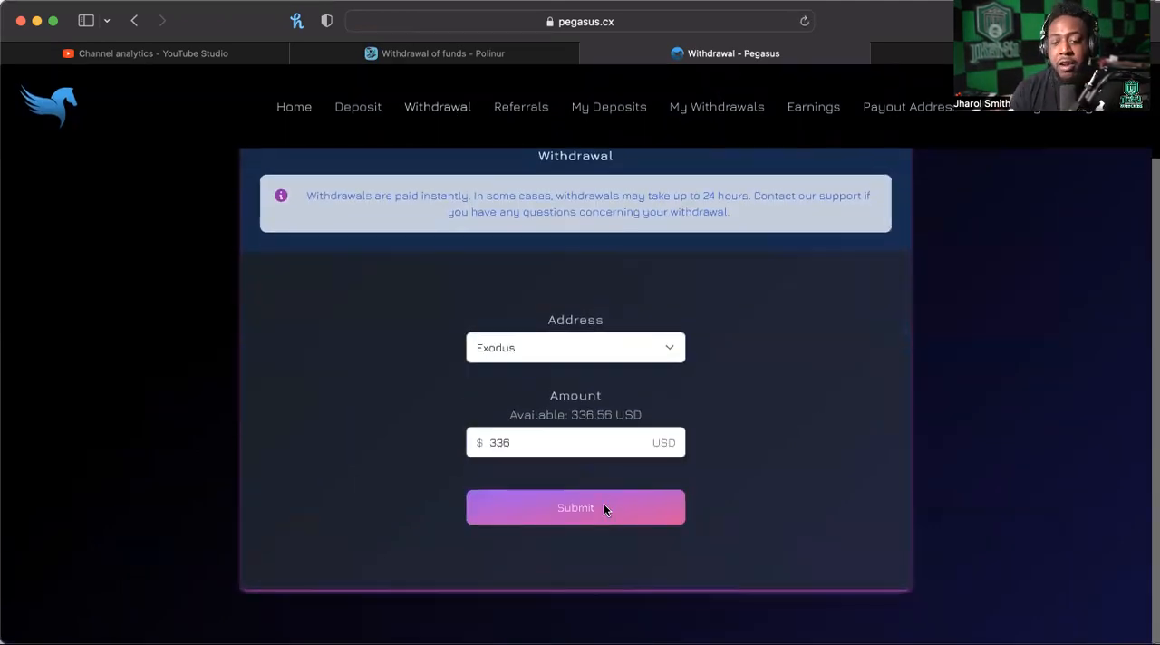
pyautogui.click(576, 507)
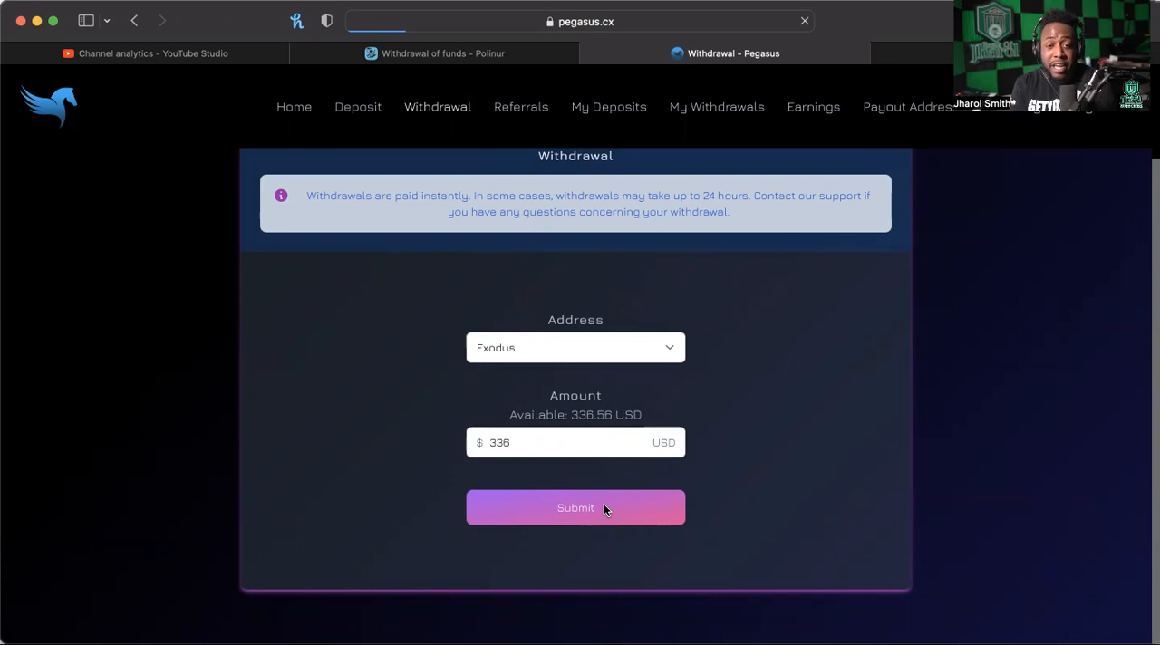
pyautogui.click(577, 508)
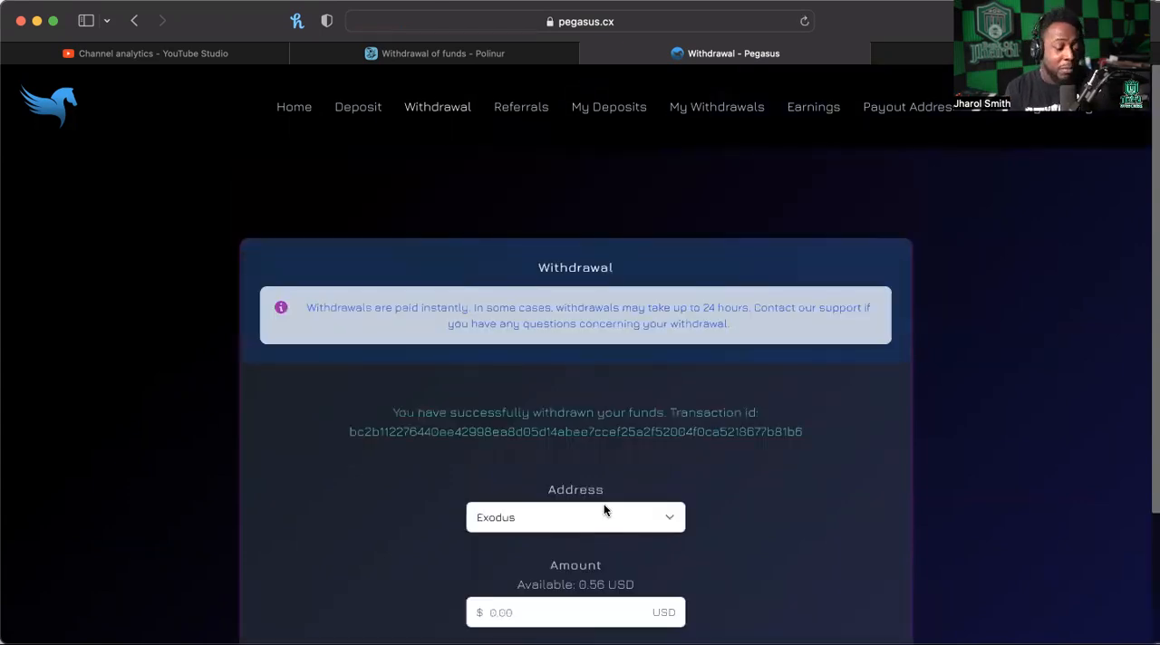